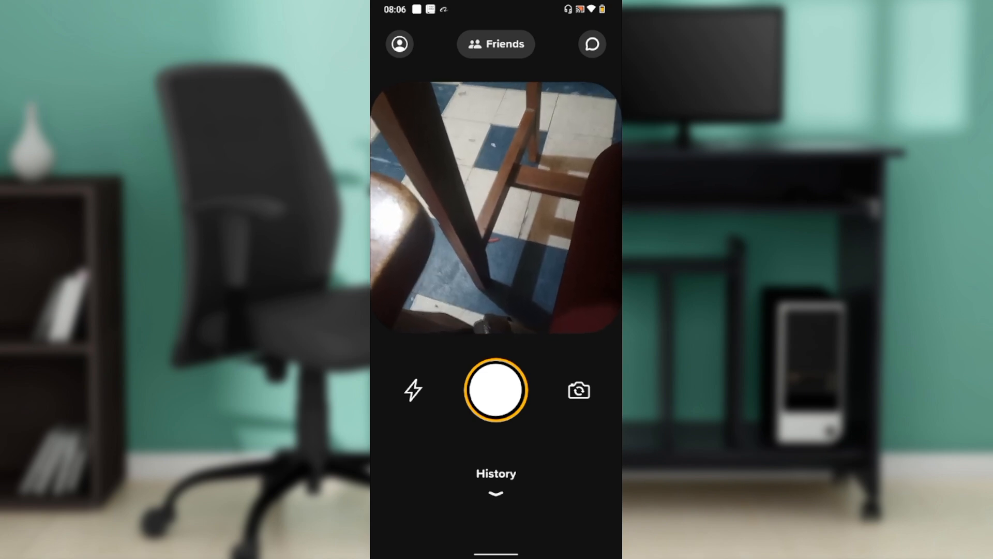
Take a photo of the chair scene, acknowledge the 'Try adding a friend first!' notice, and shoot again.
{"action": "left_click", "coordinate": [495, 389]}
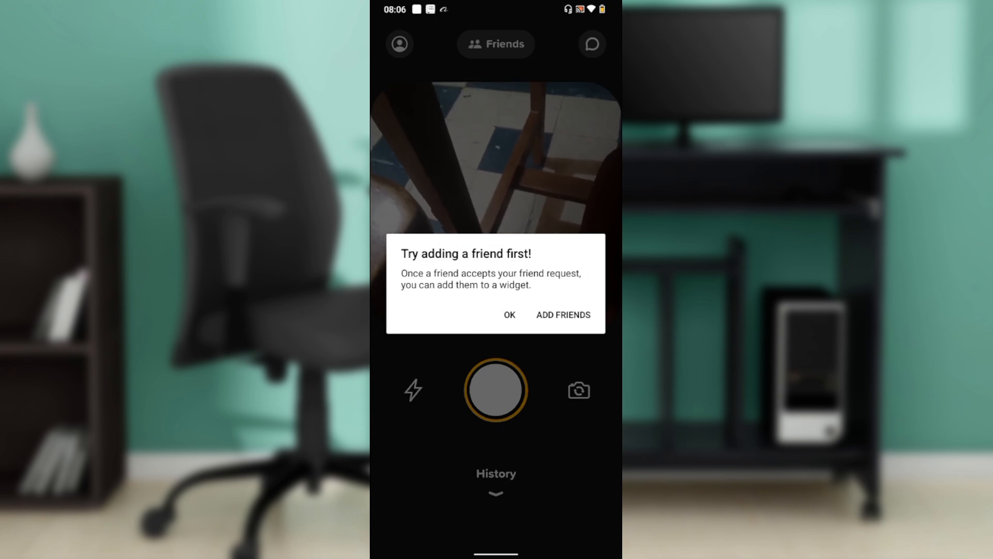
{"action": "left_click", "coordinate": [508, 315]}
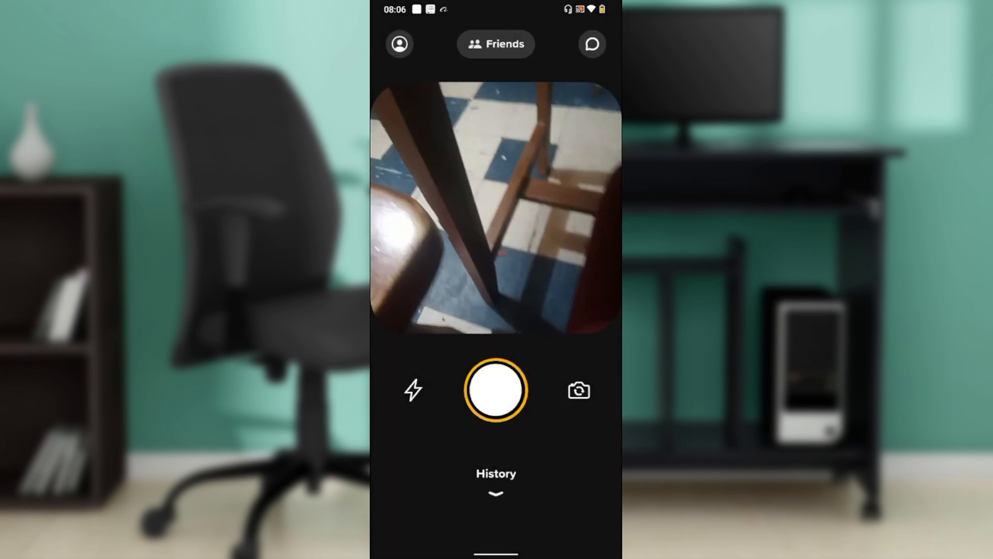
{"action": "left_click", "coordinate": [497, 390]}
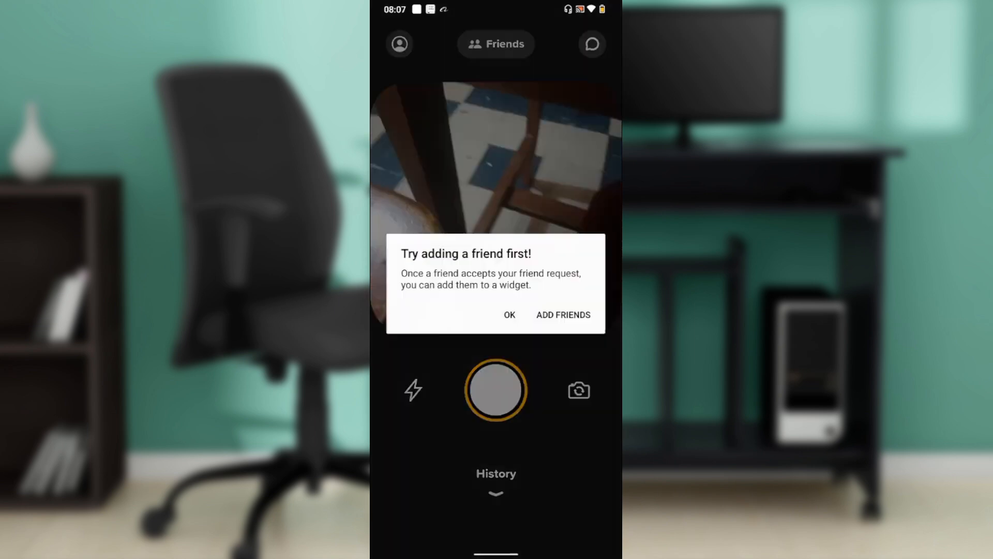